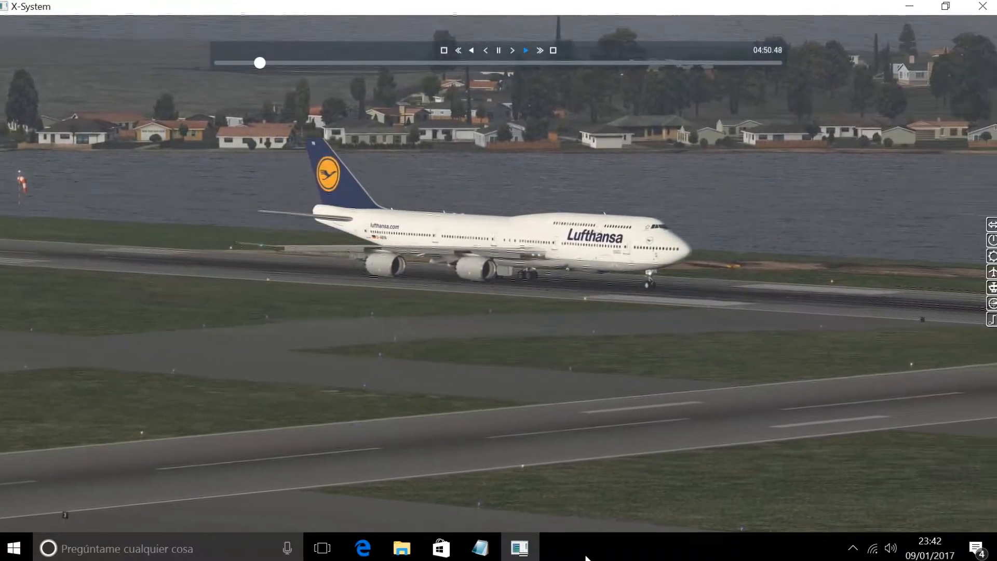
- Play the 747 replay on from its takeoff roll until the timer reads 05:39.40
click(525, 50)
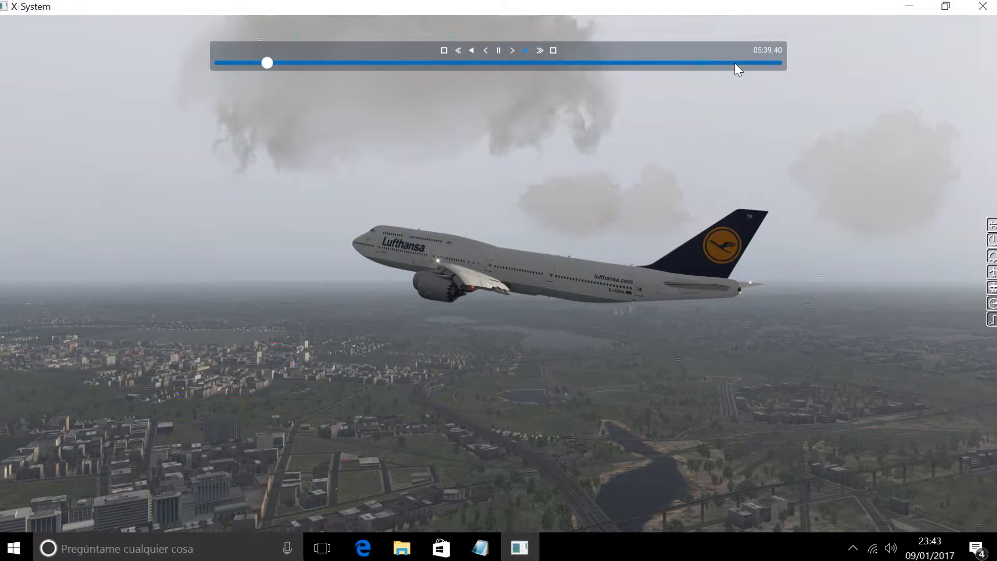
mouse_move(704, 106)
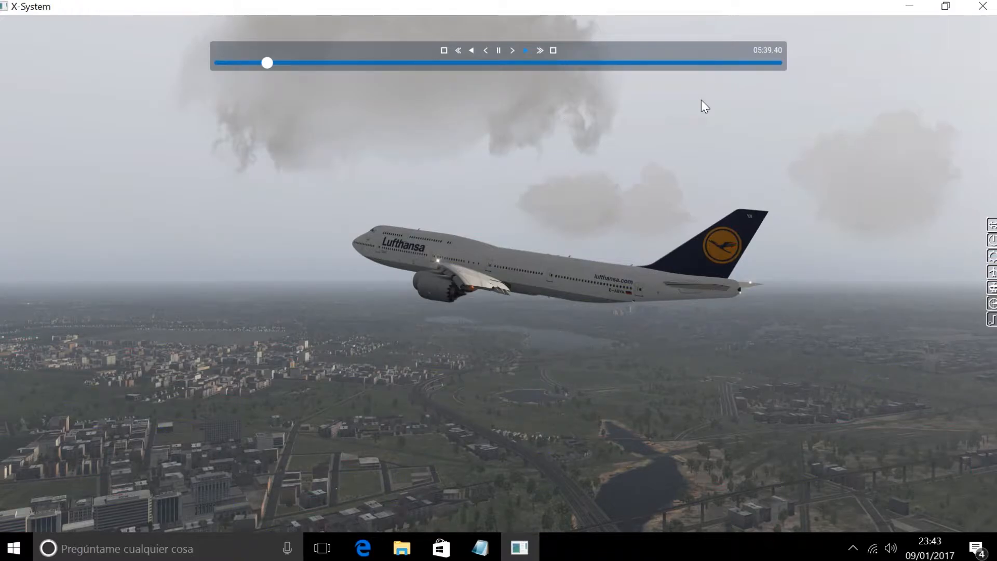